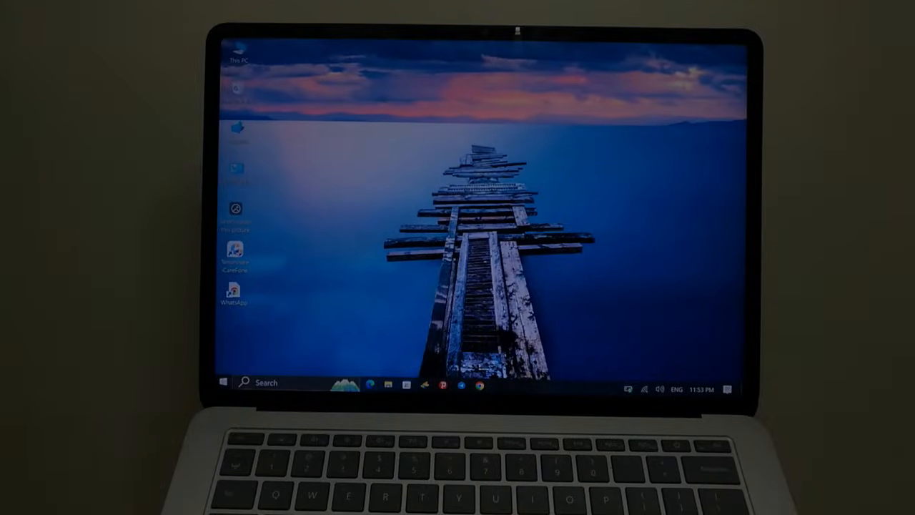
Step: Restart the Surface laptop from the Start menu's power options
left_click(223, 382)
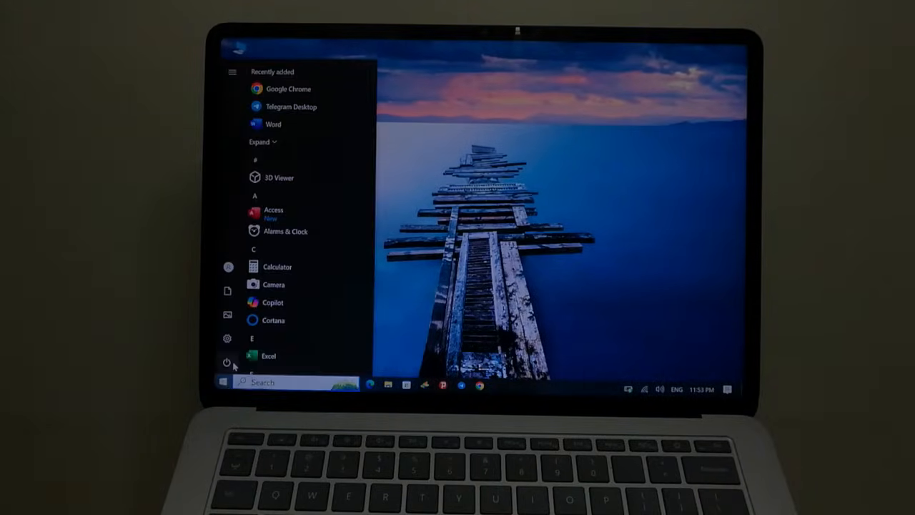
left_click(227, 363)
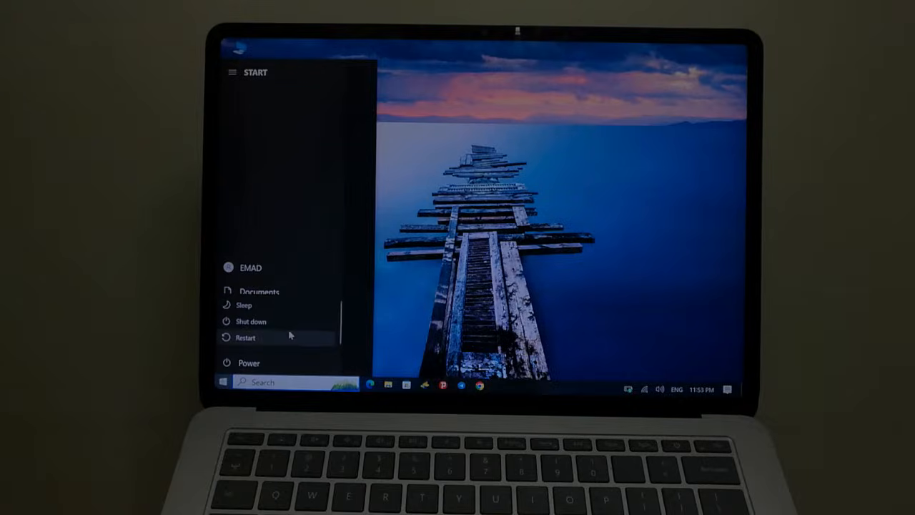
left_click(252, 320)
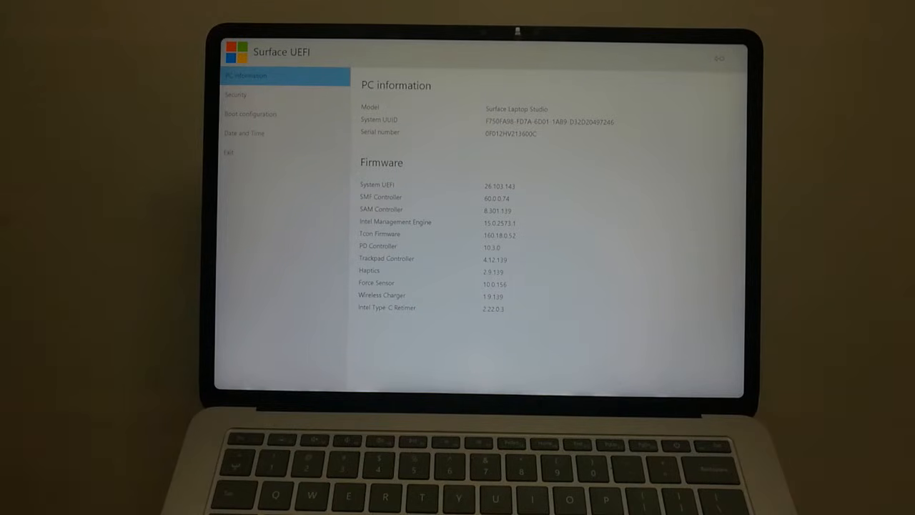
Step: Show the Security page with UEFI password, Secure Boot (disabled) and SMT settings
left_click(235, 94)
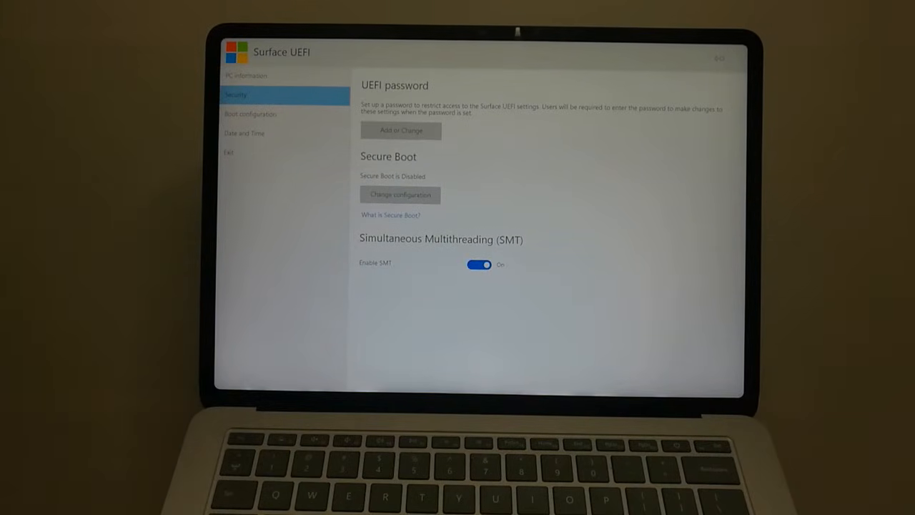